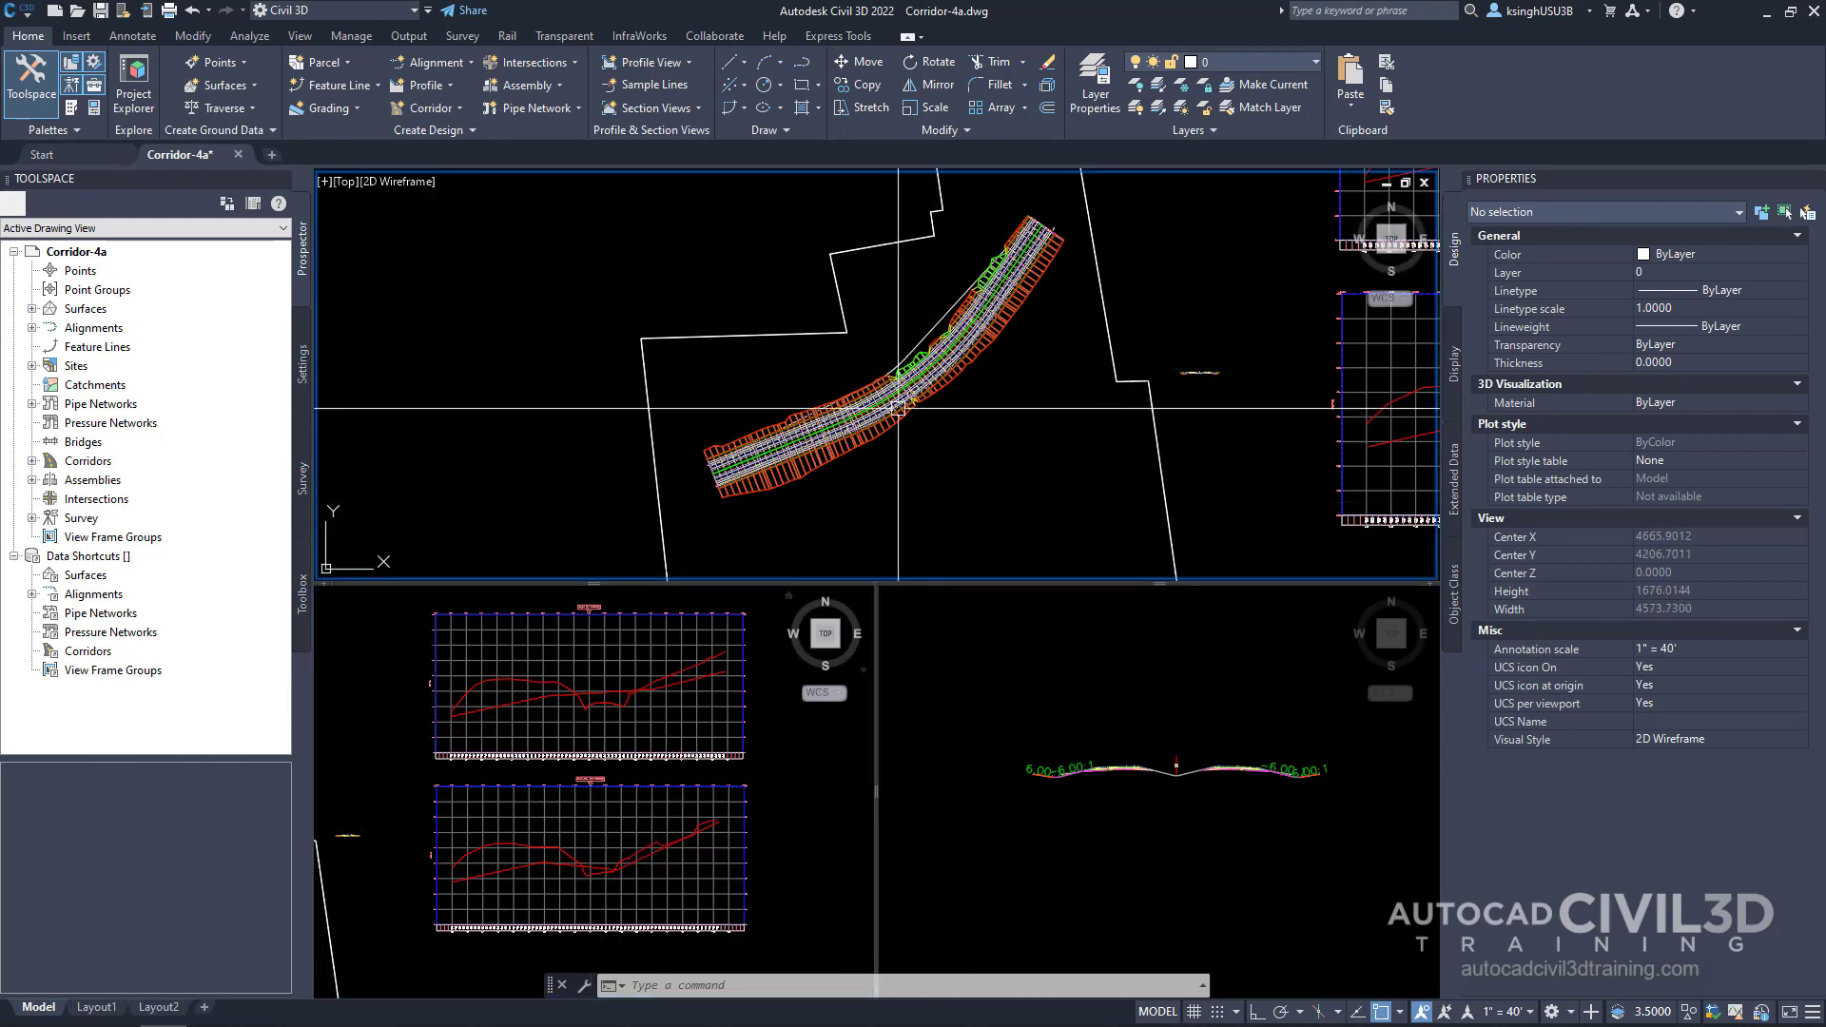
mouse_move(897, 410)
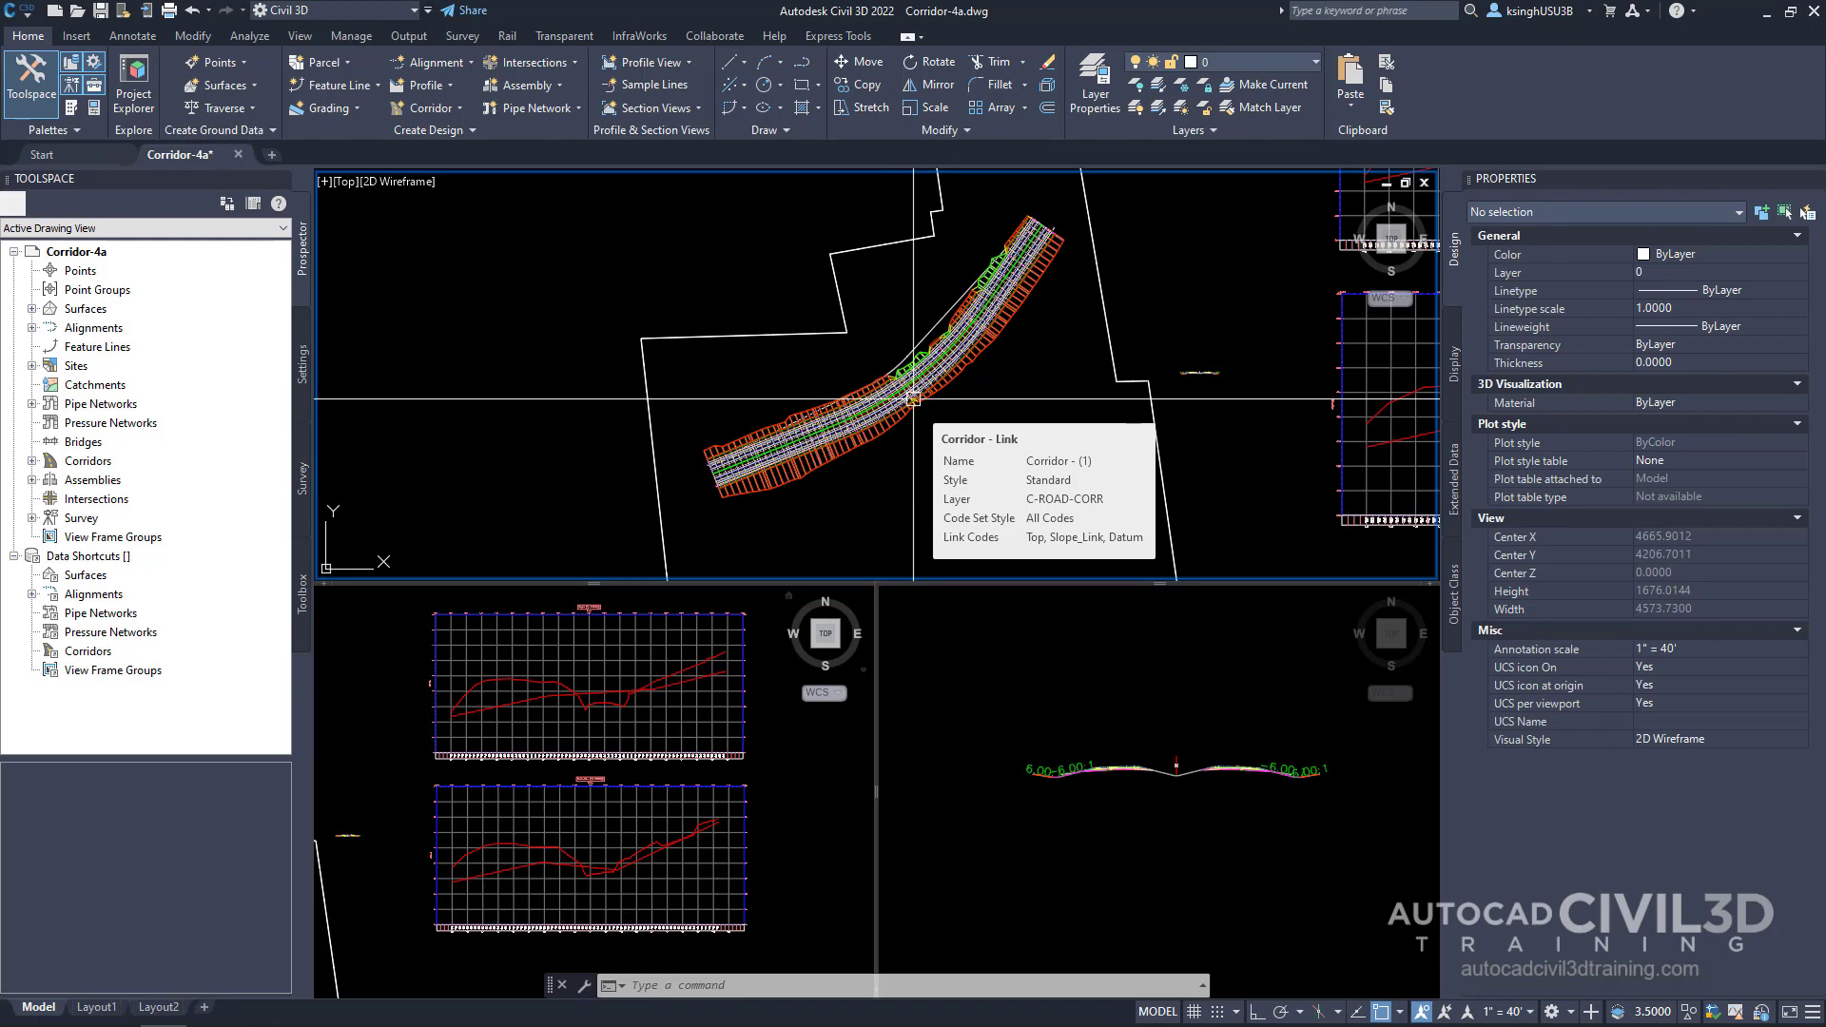
mouse_move(617, 818)
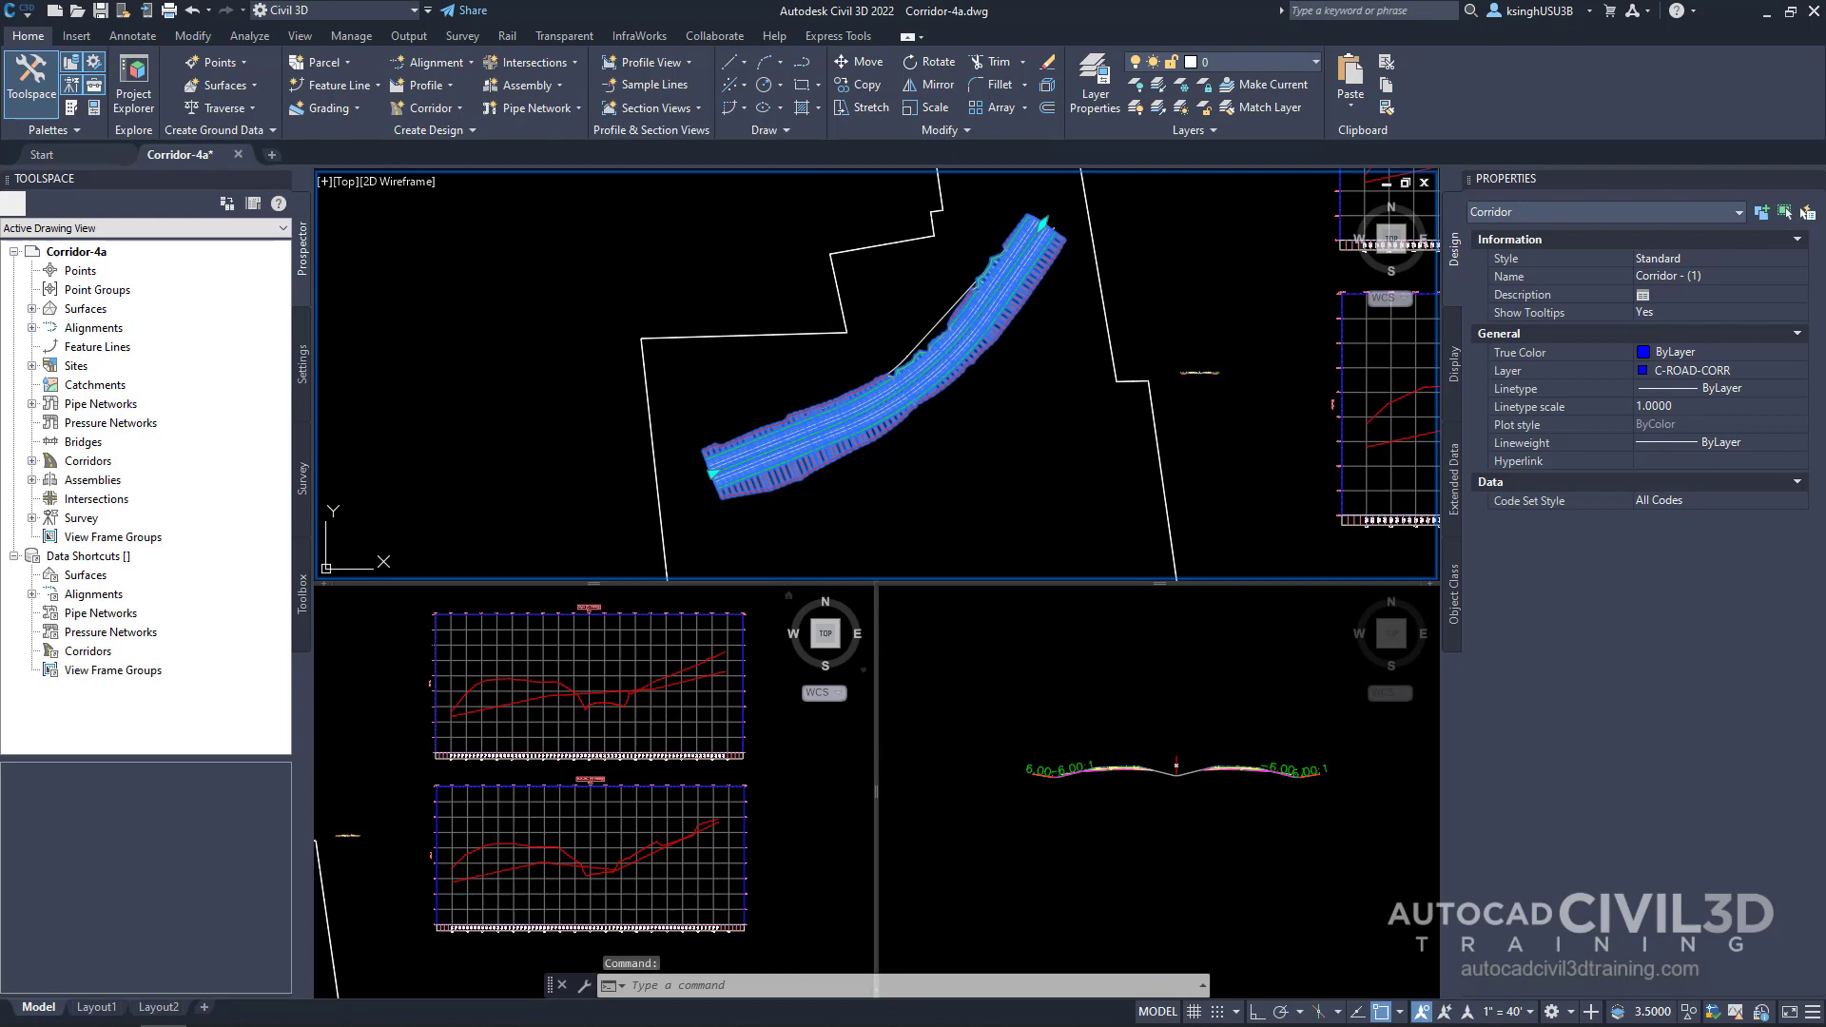
Select Corridor - (1) and launch the Section Editor at station 0+00.00.
click(829, 455)
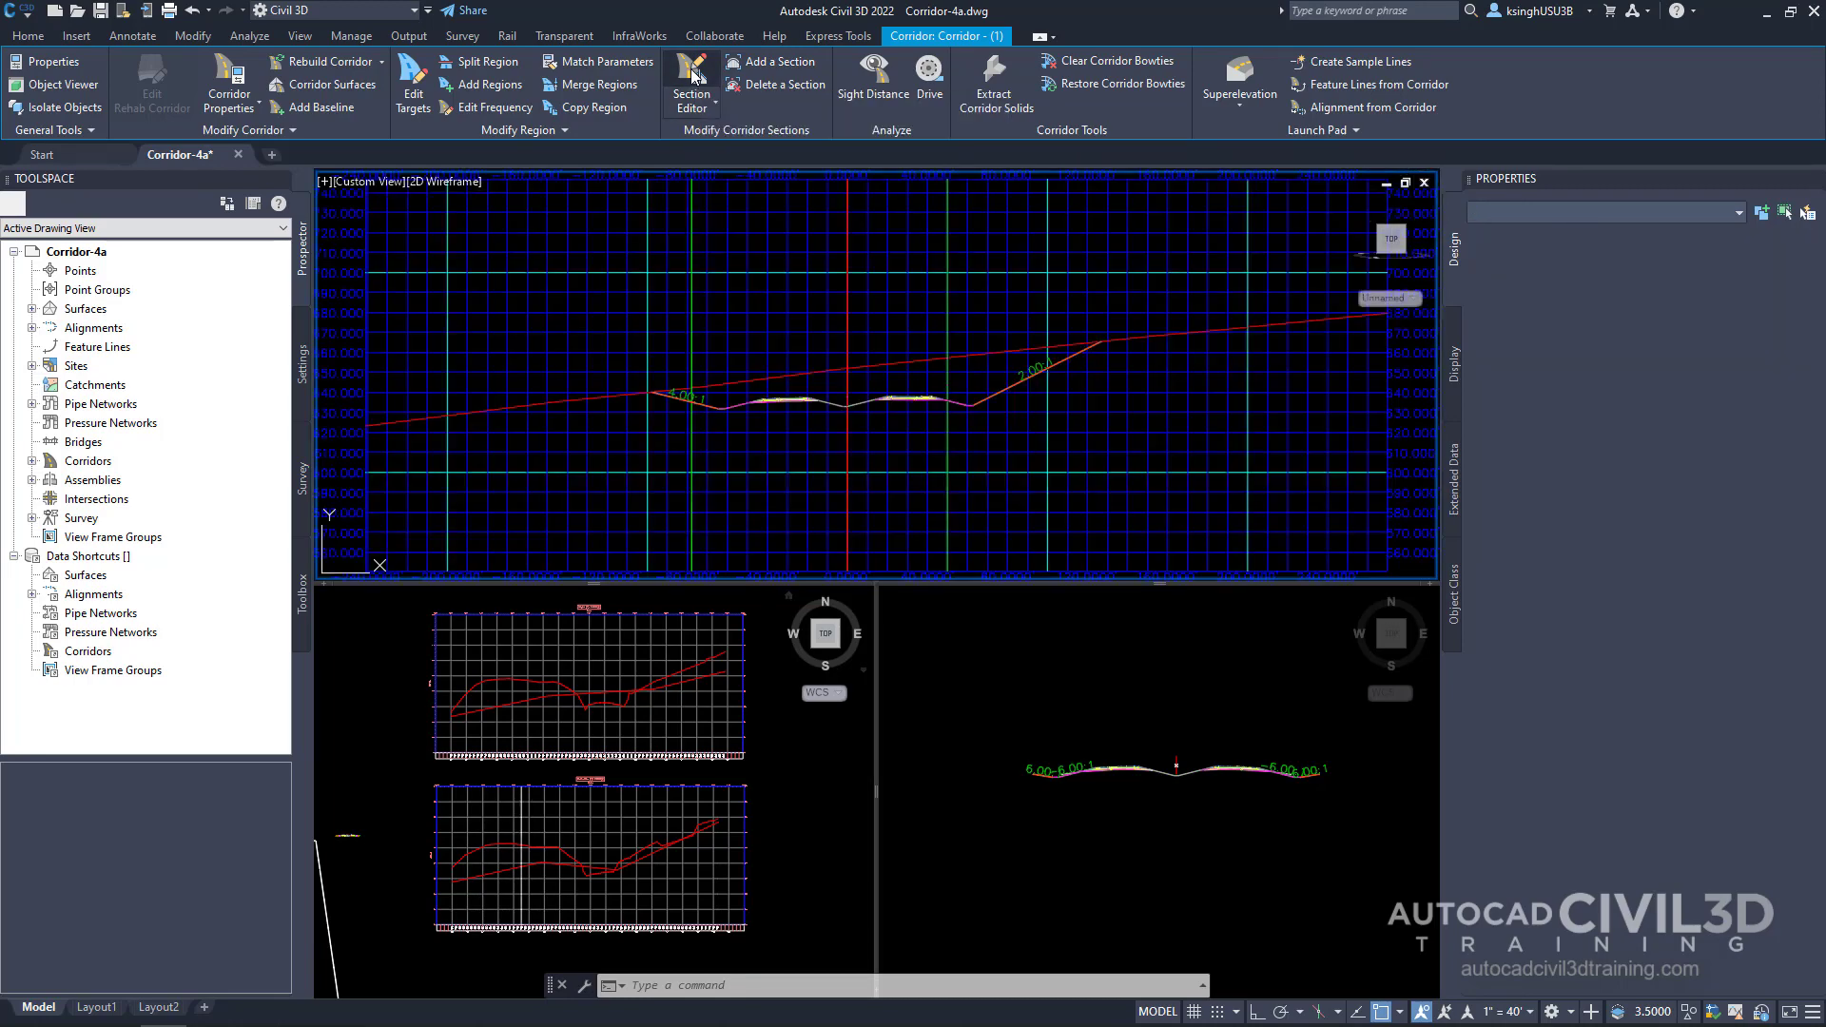
click(690, 84)
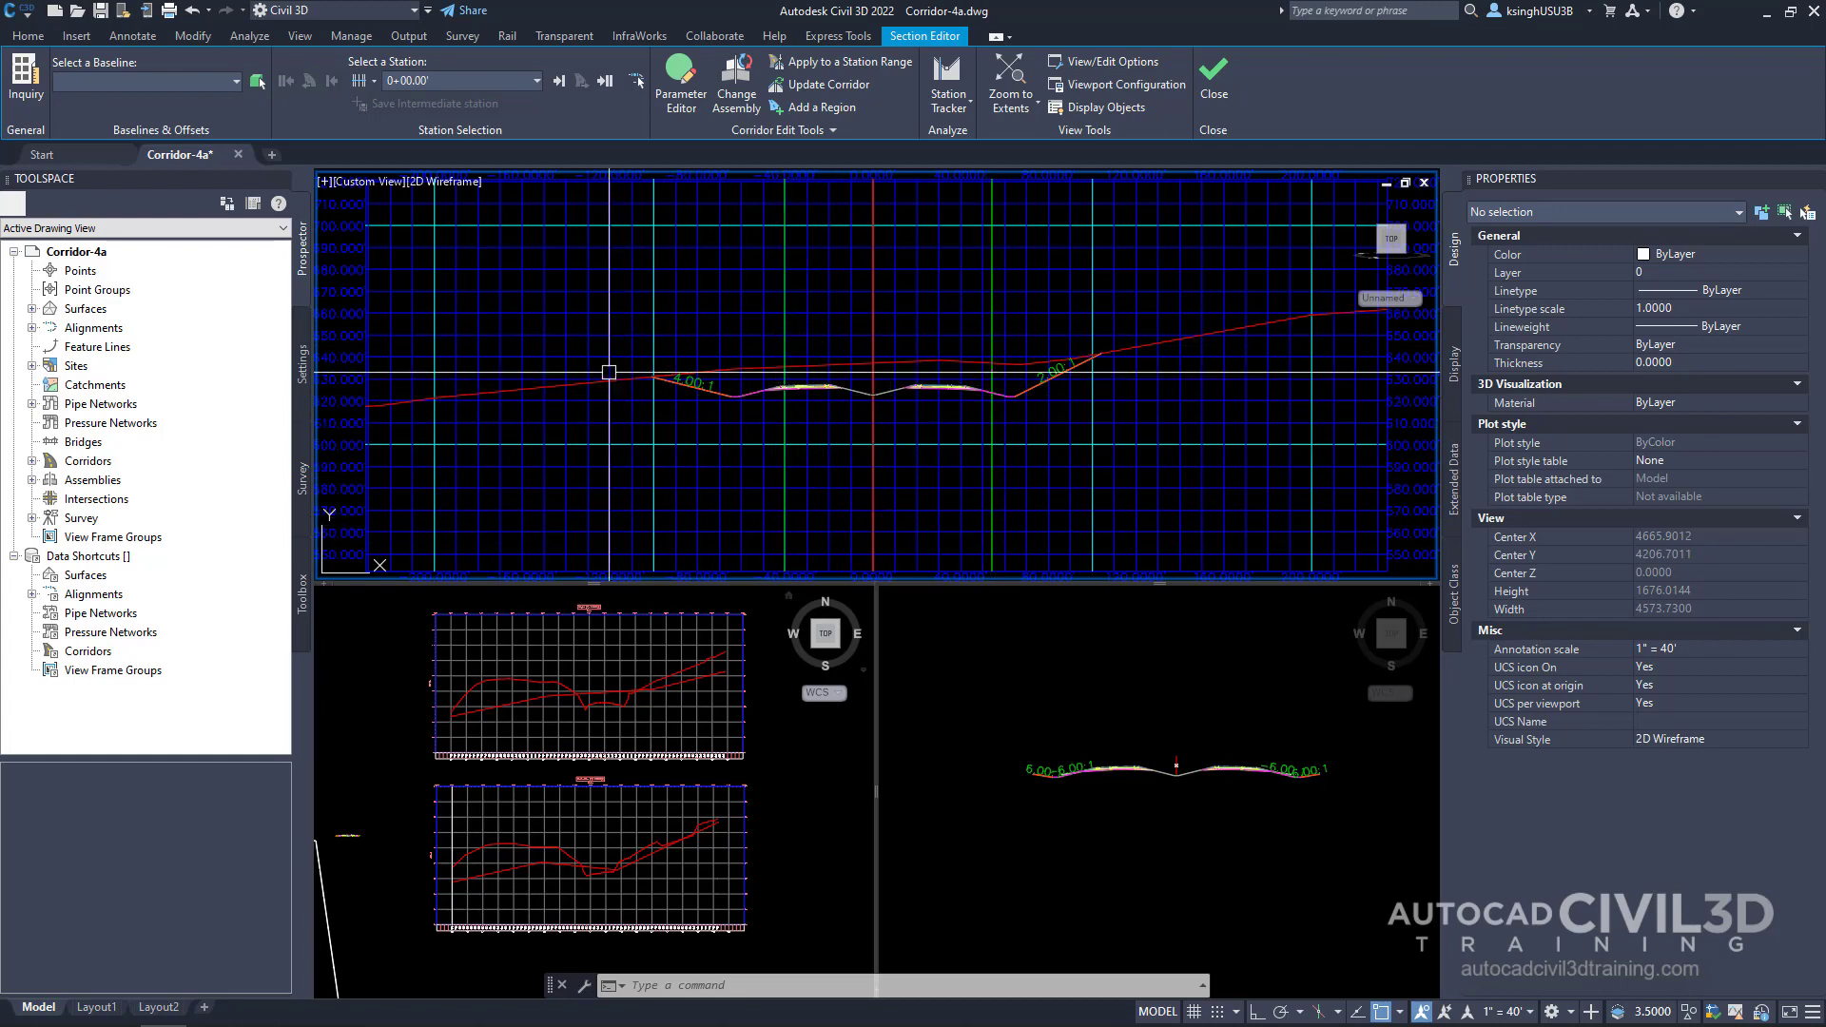
mouse_move(555, 387)
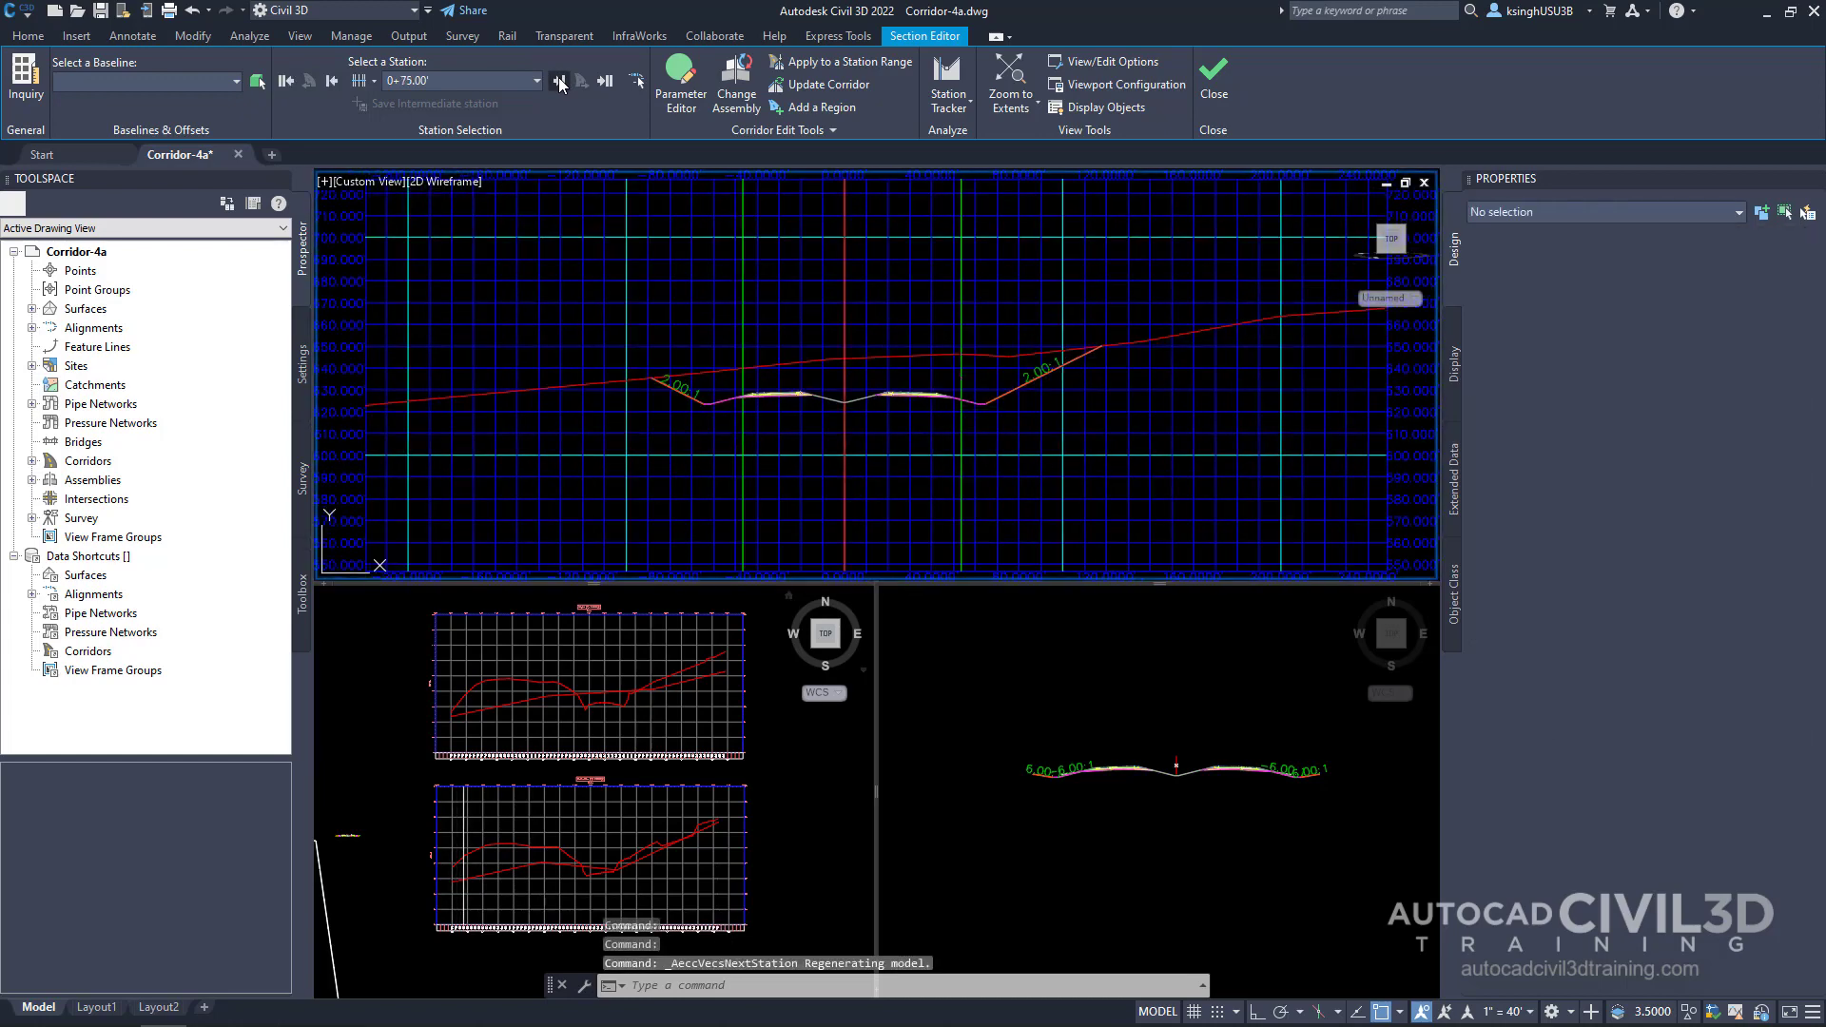
Step forward and back through corridor stations, ending at station 2+50.00.
click(601, 80)
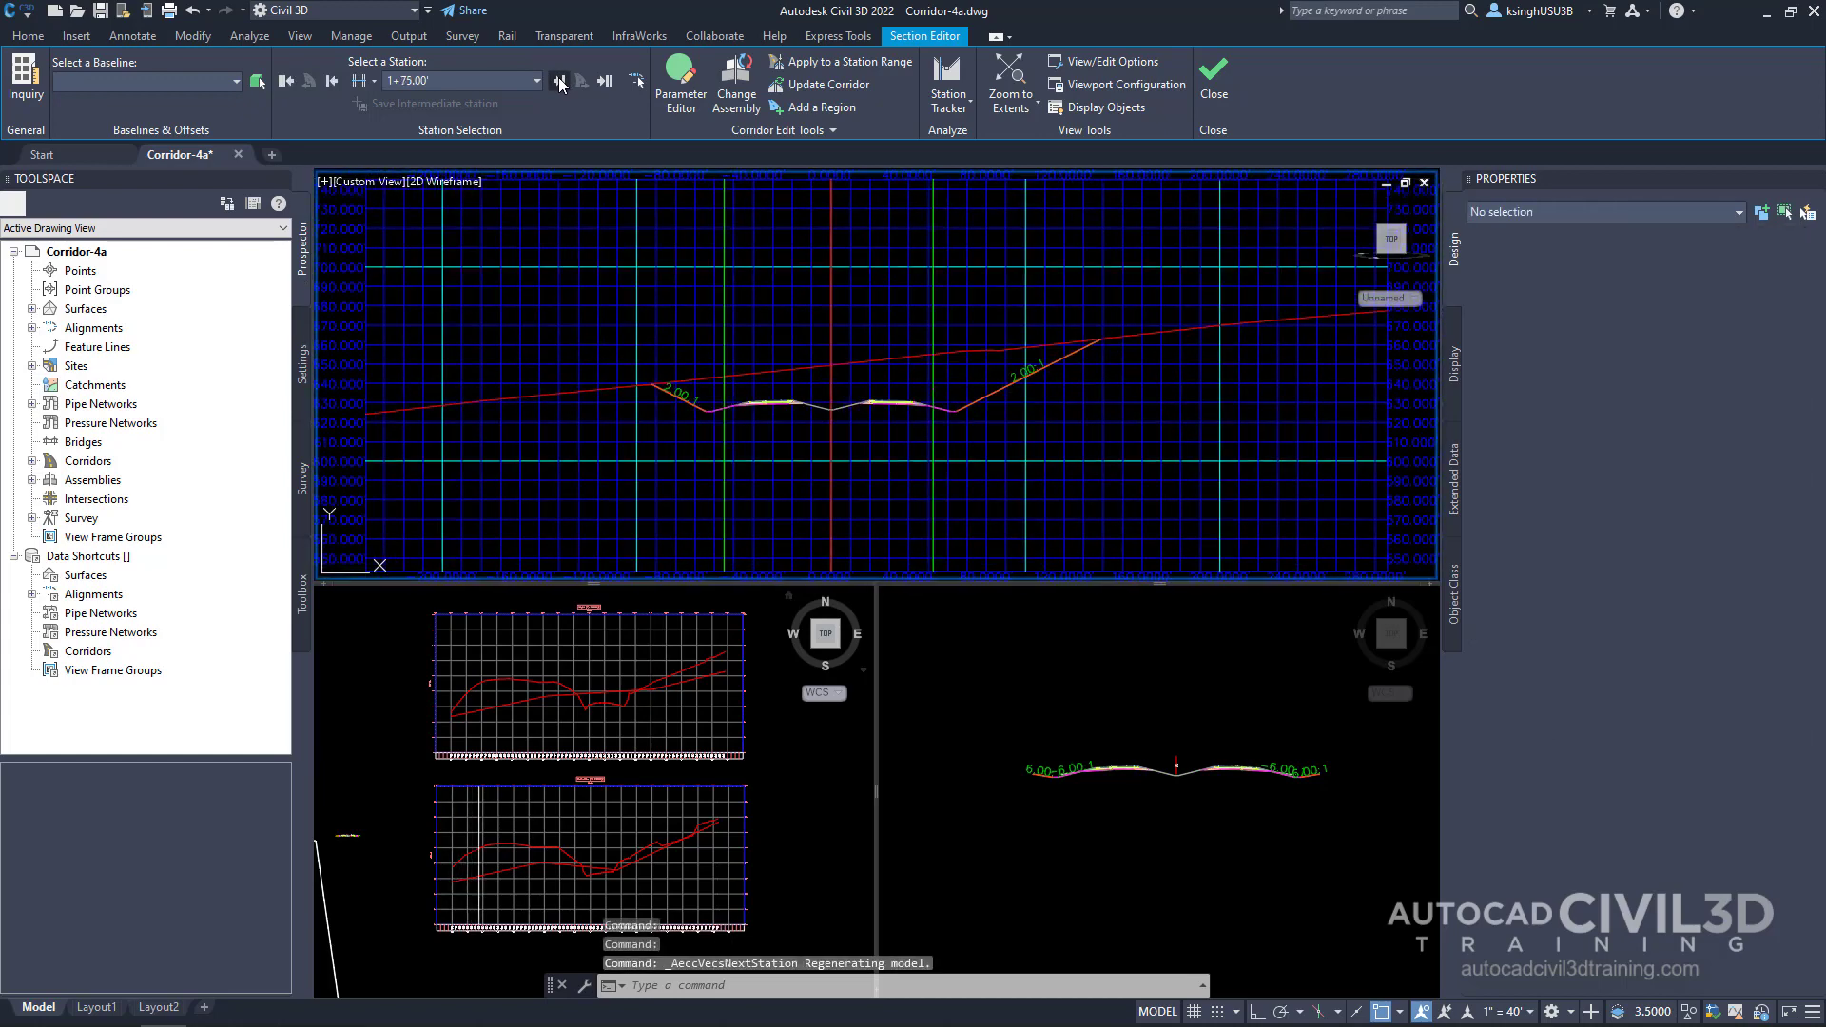
click(332, 82)
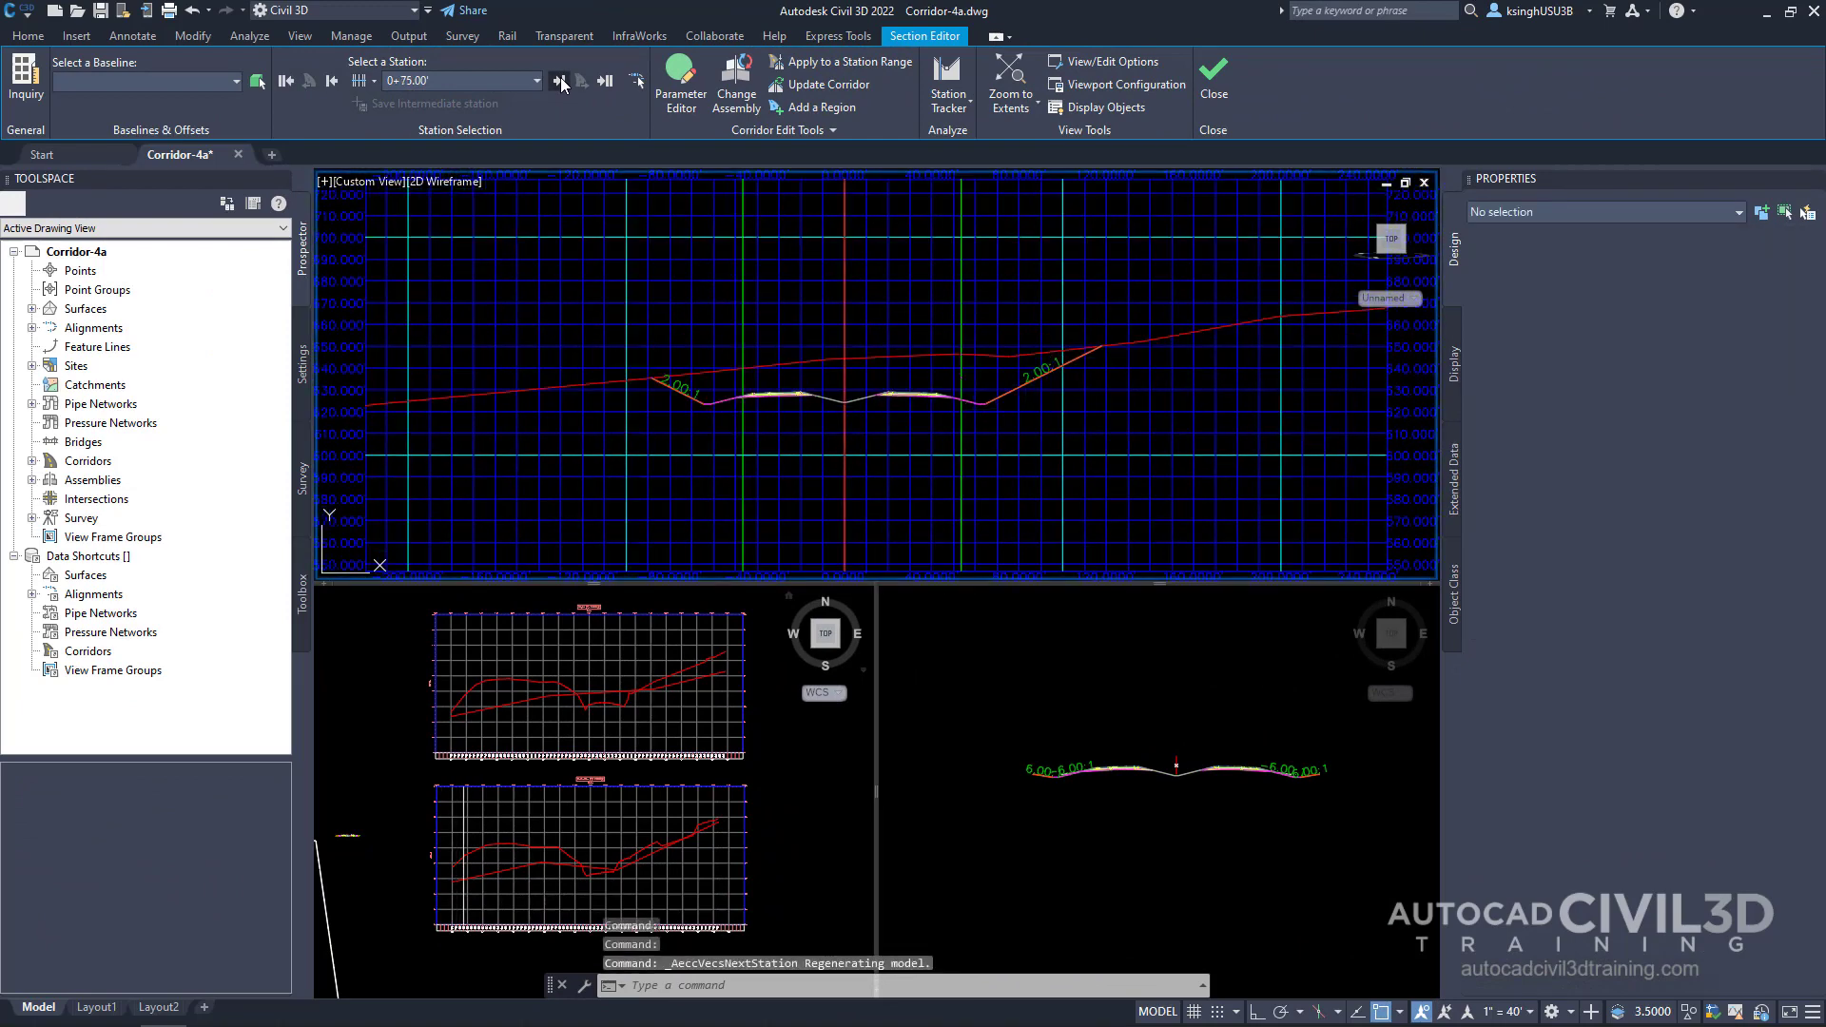
click(558, 80)
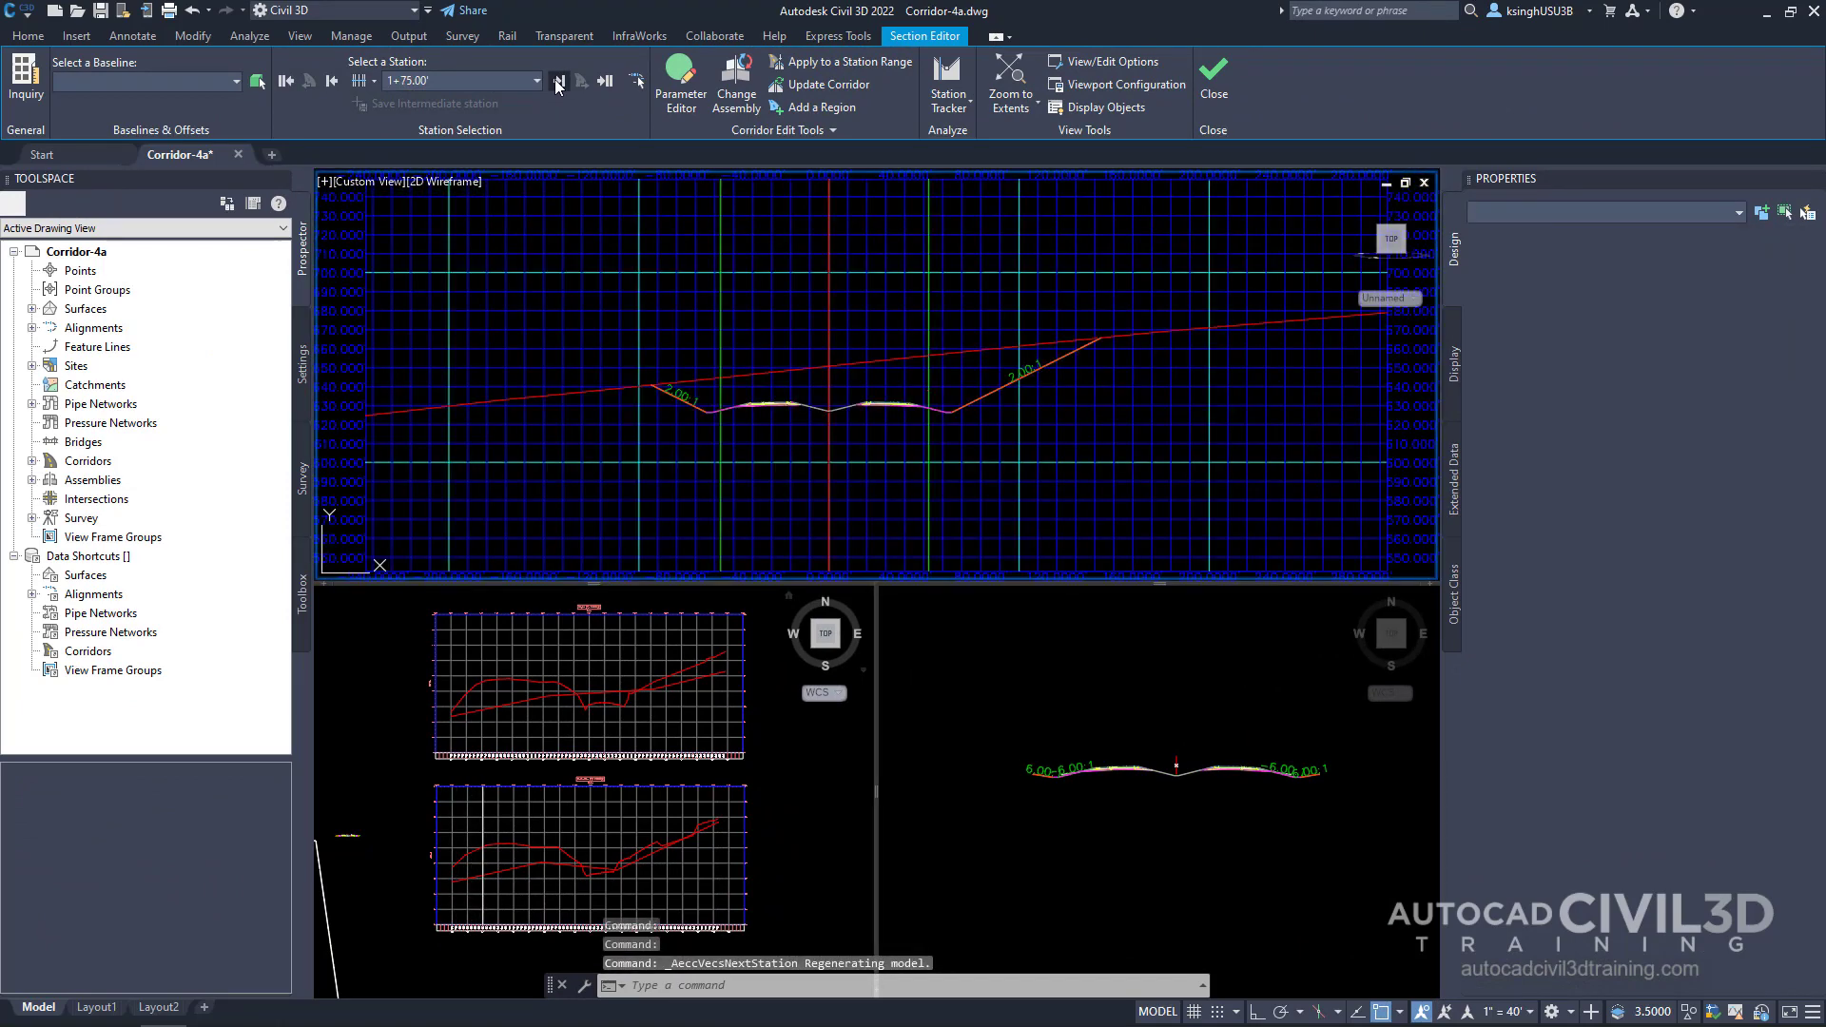
click(558, 80)
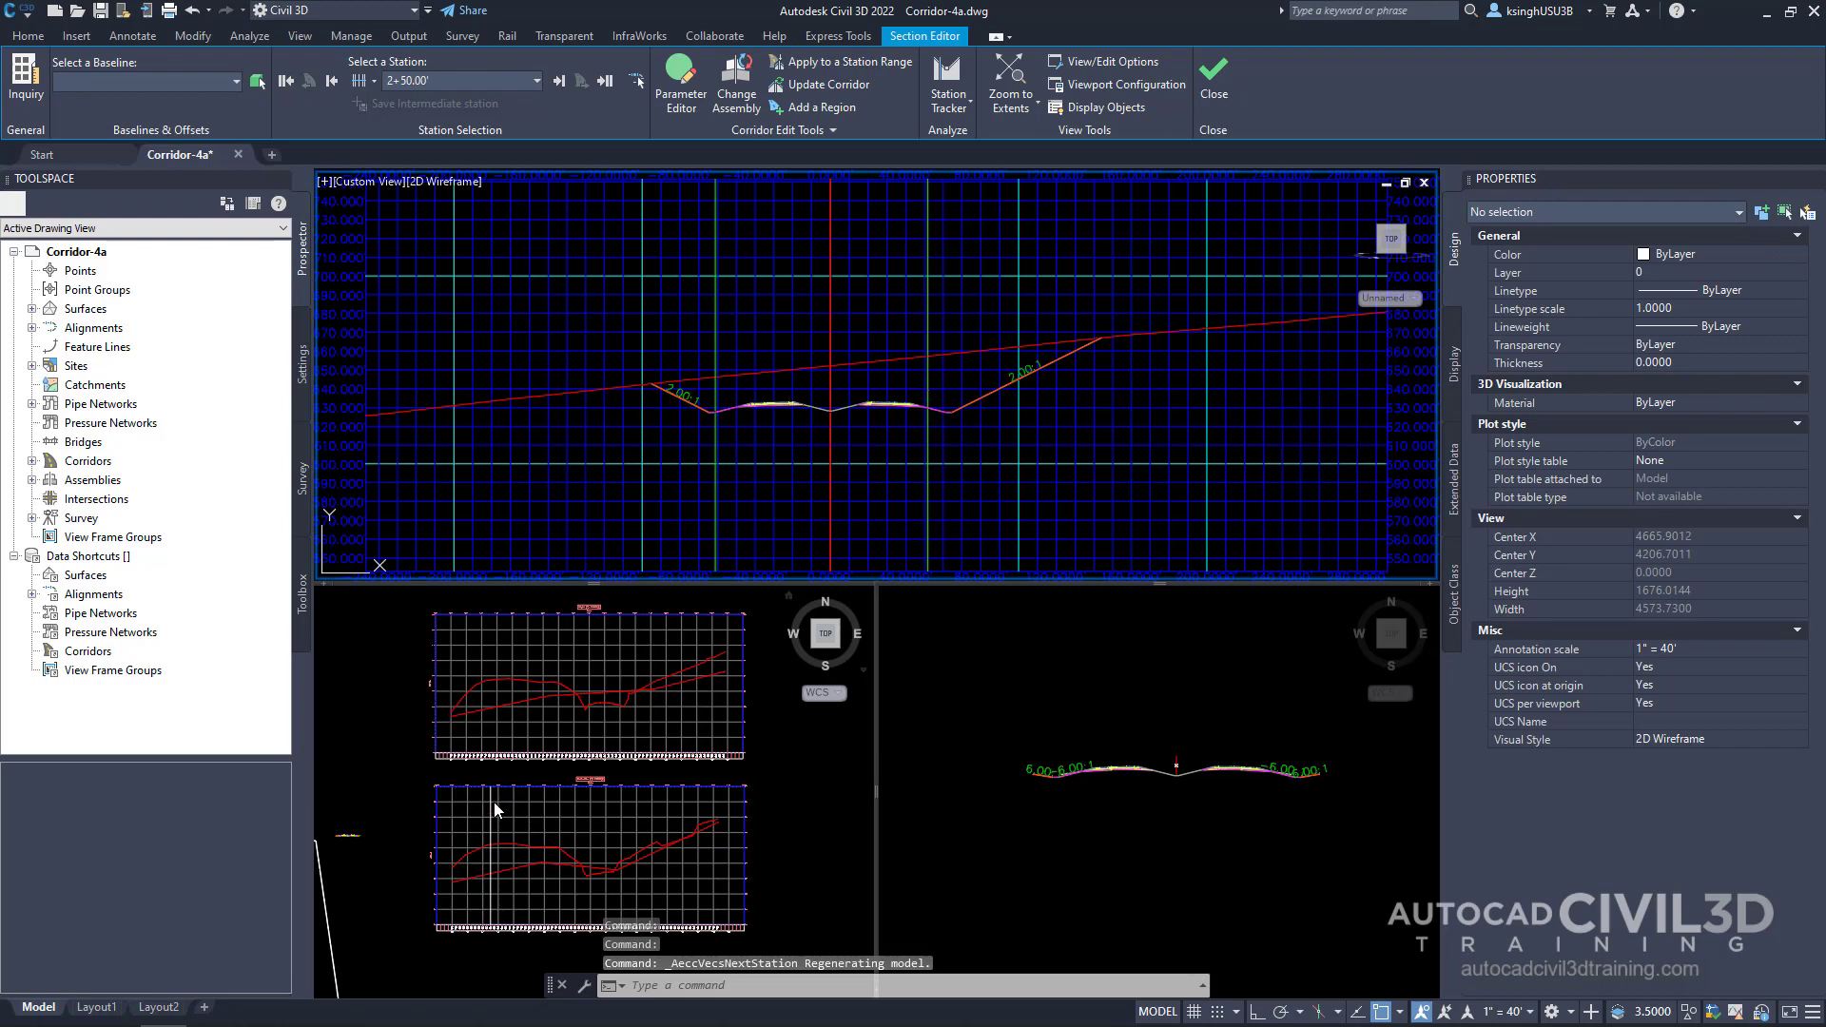
mouse_move(512, 795)
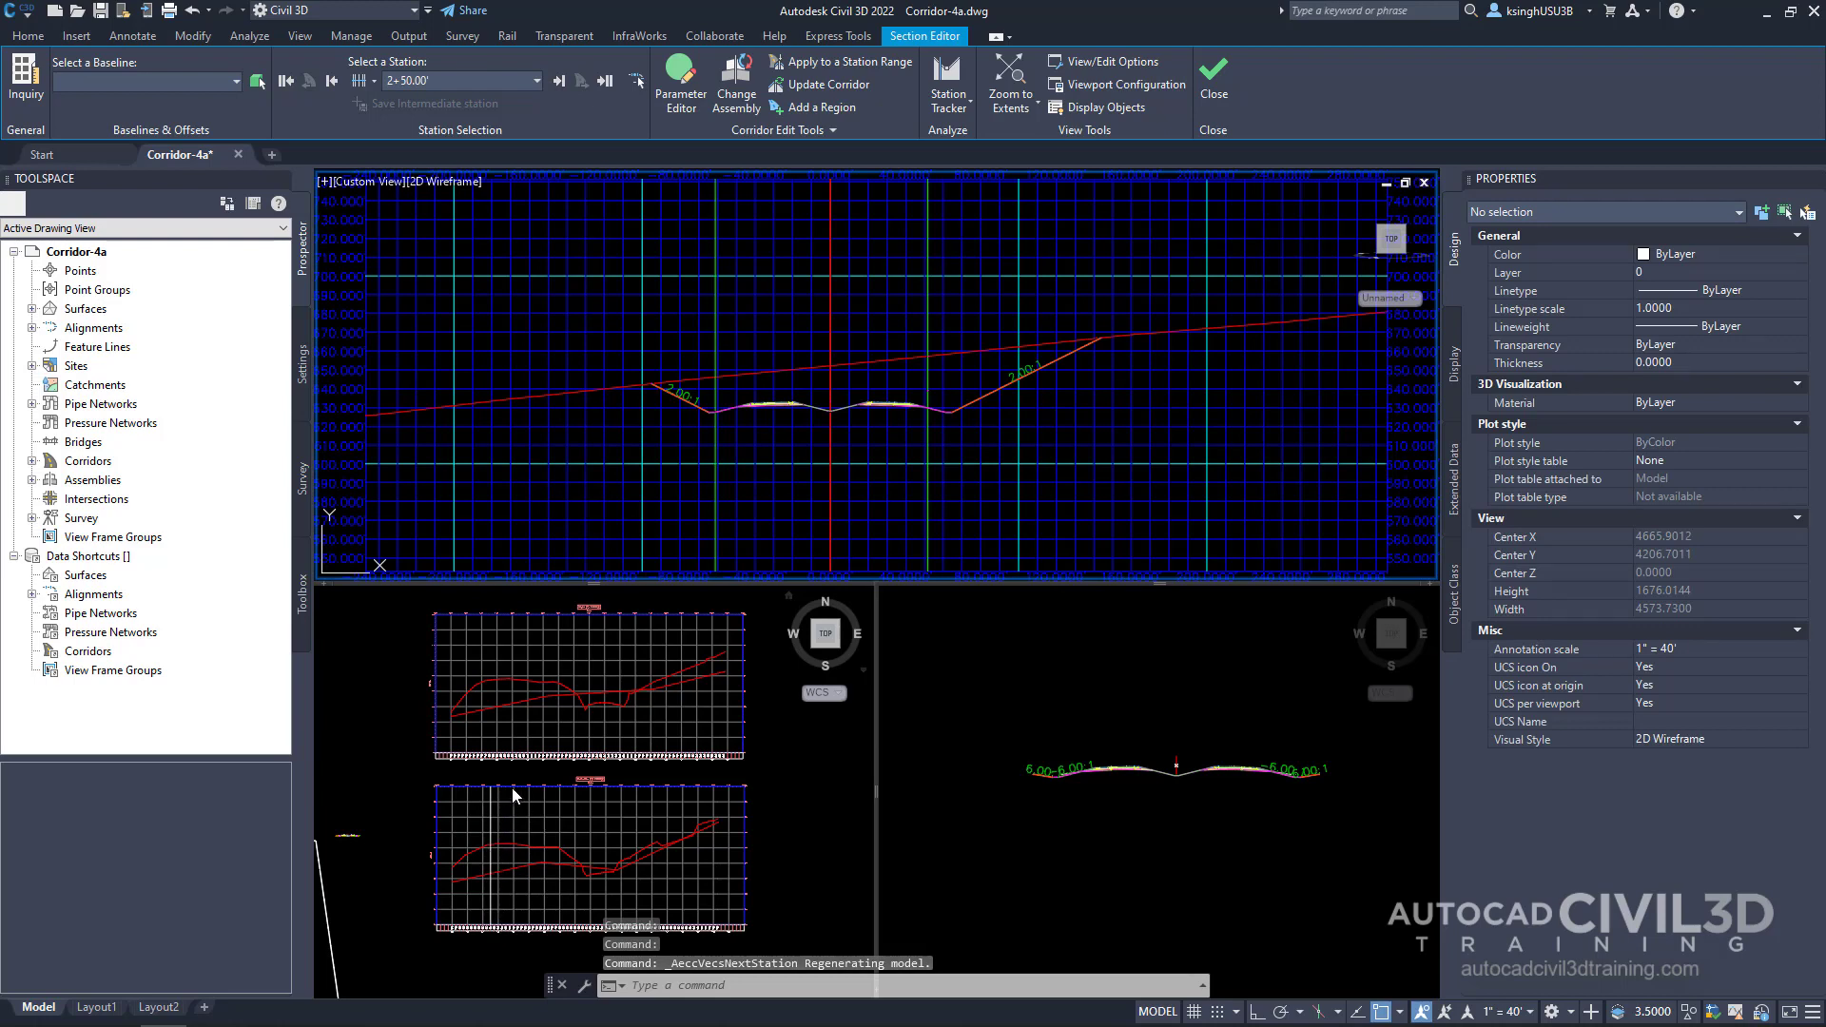
mouse_move(509, 897)
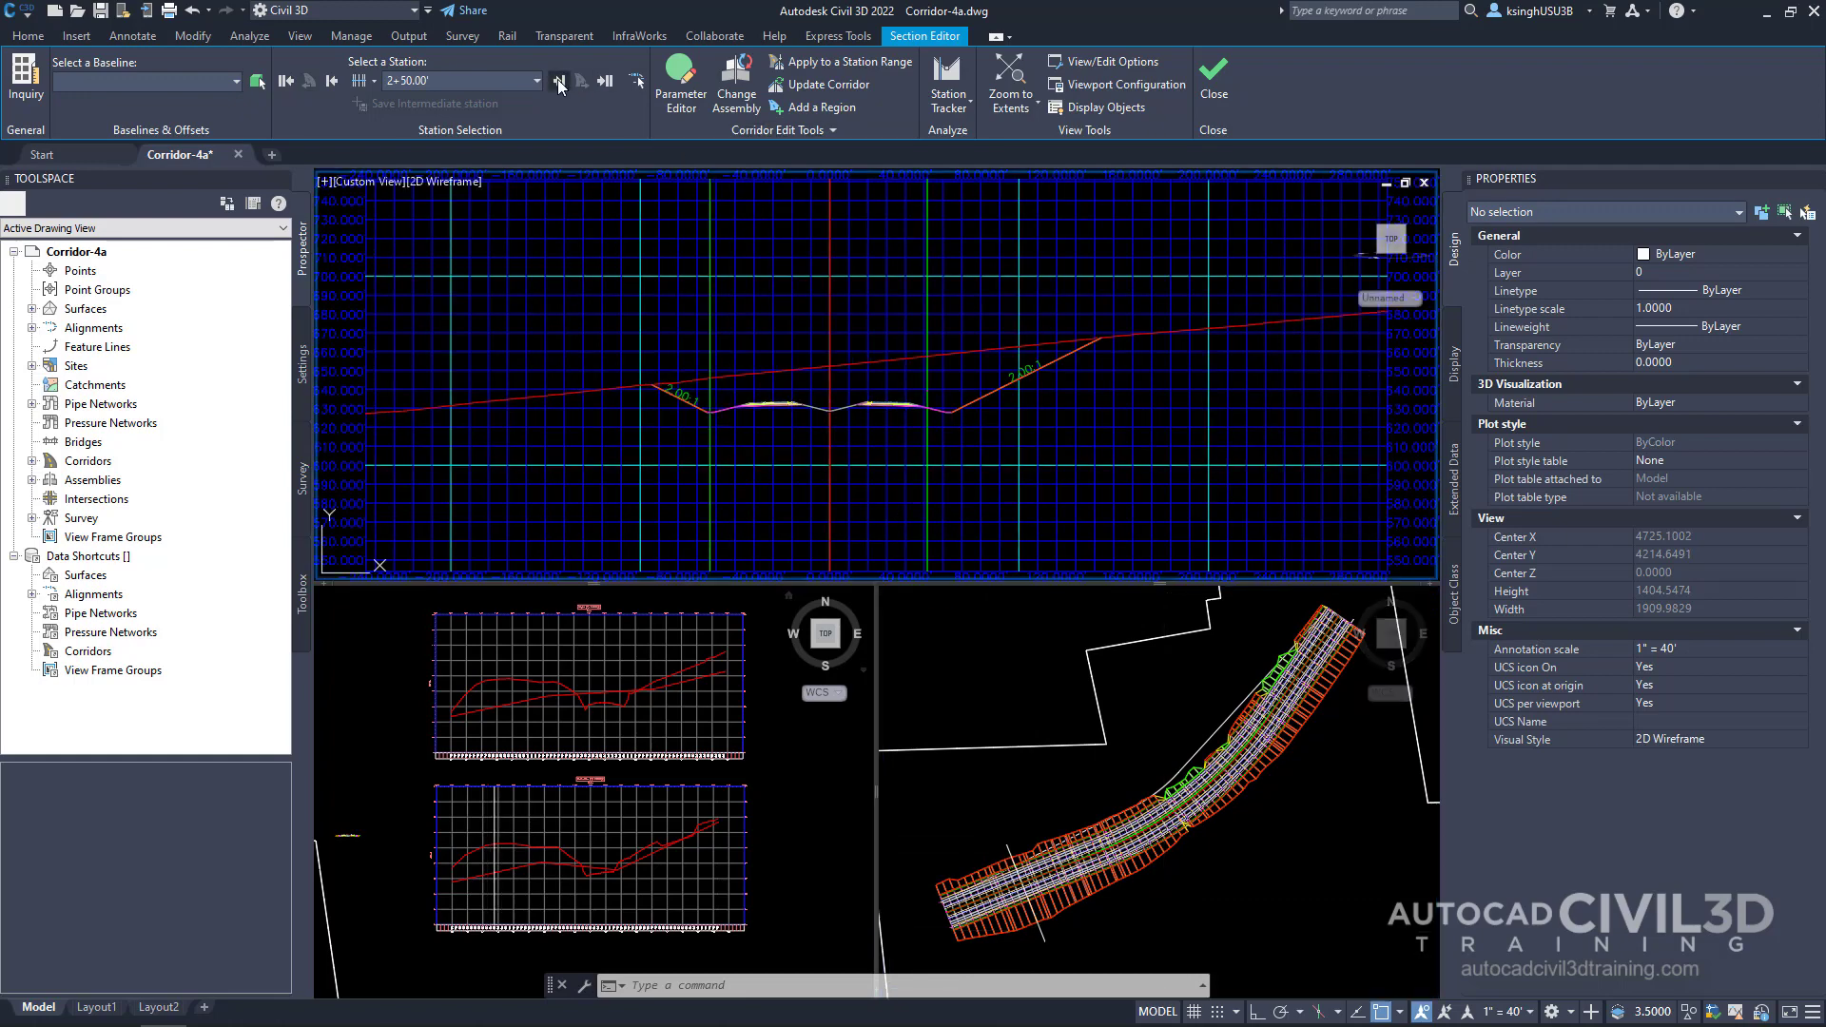
Advance the section editor through 3+50.00 to station 4+00.00.
click(603, 80)
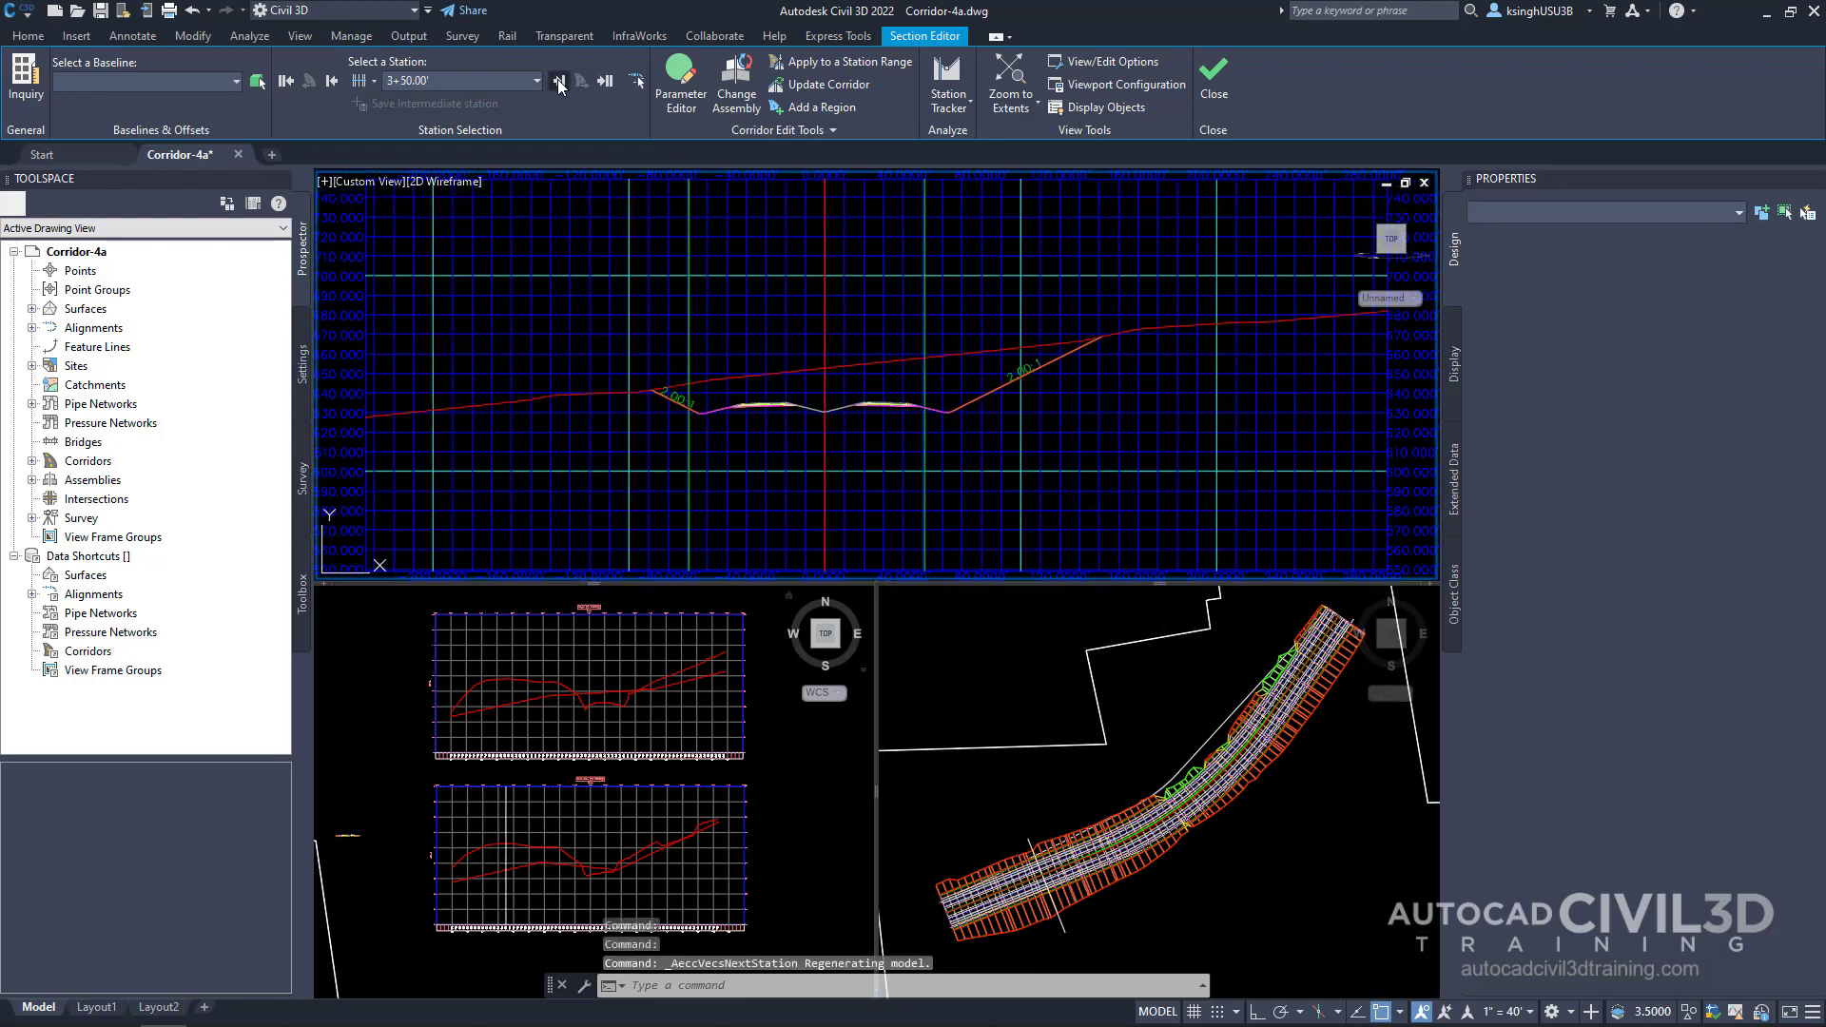
click(603, 80)
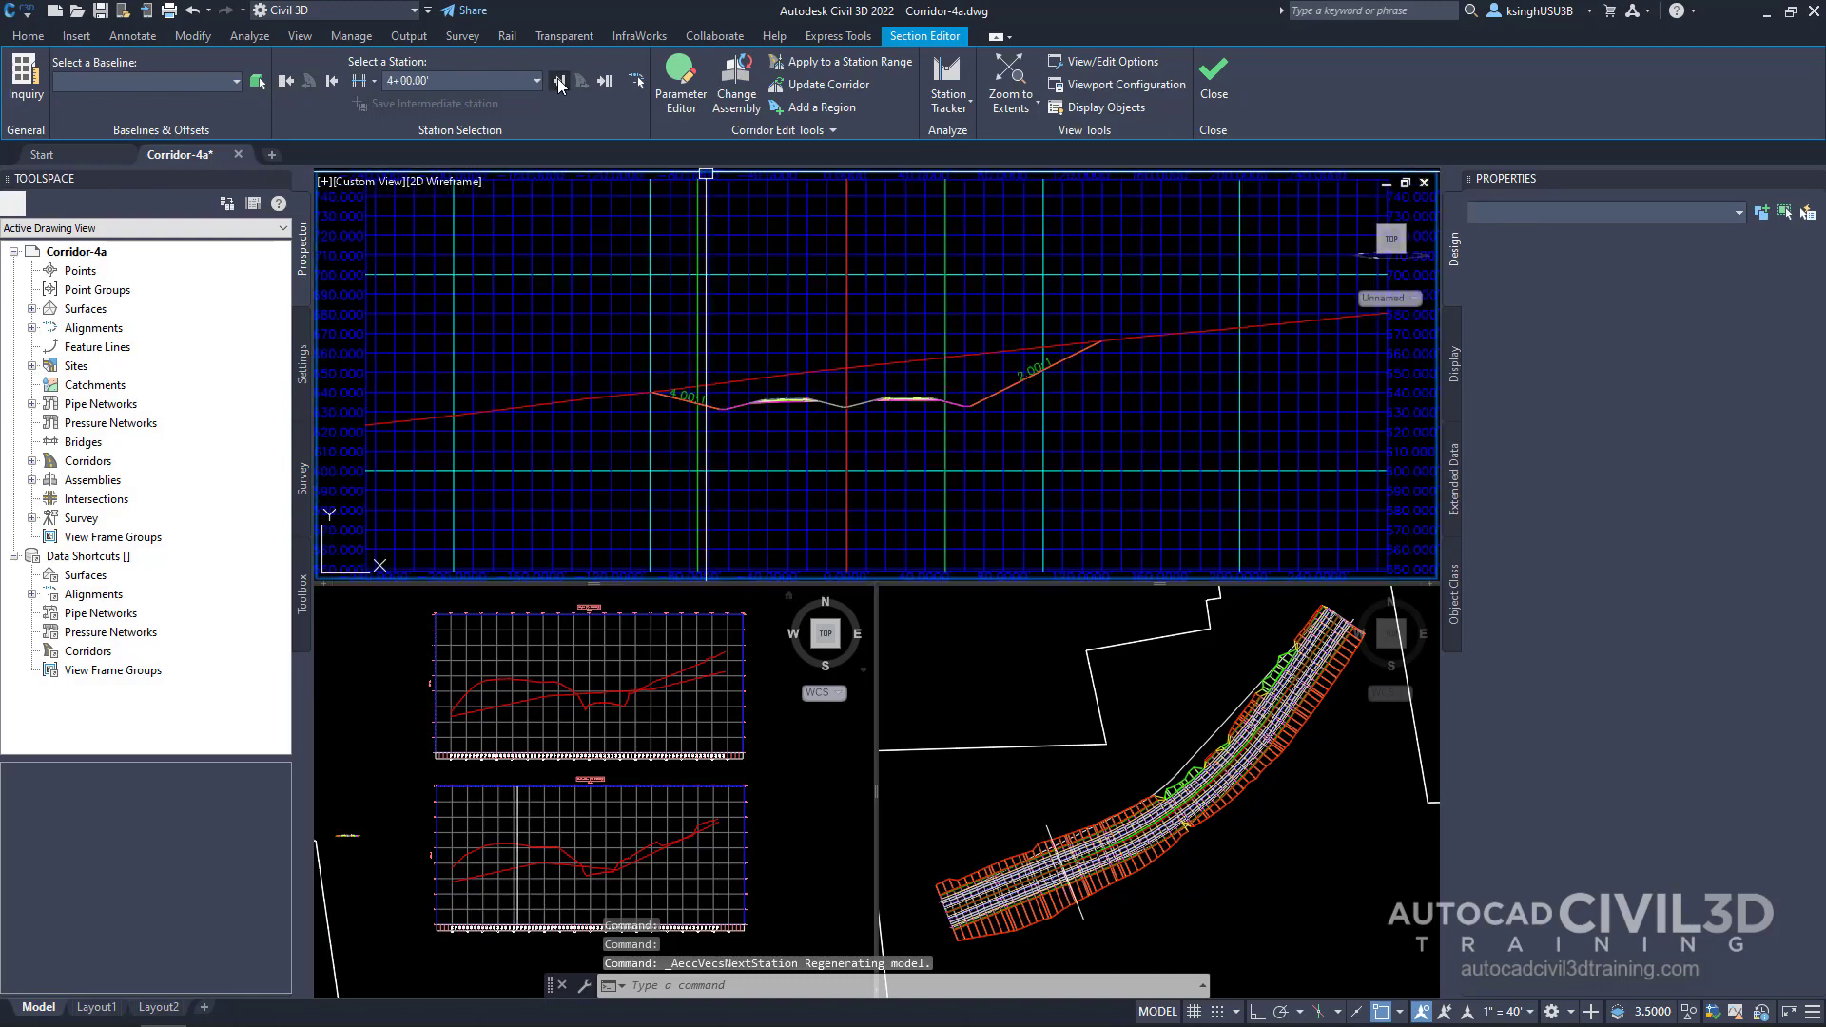